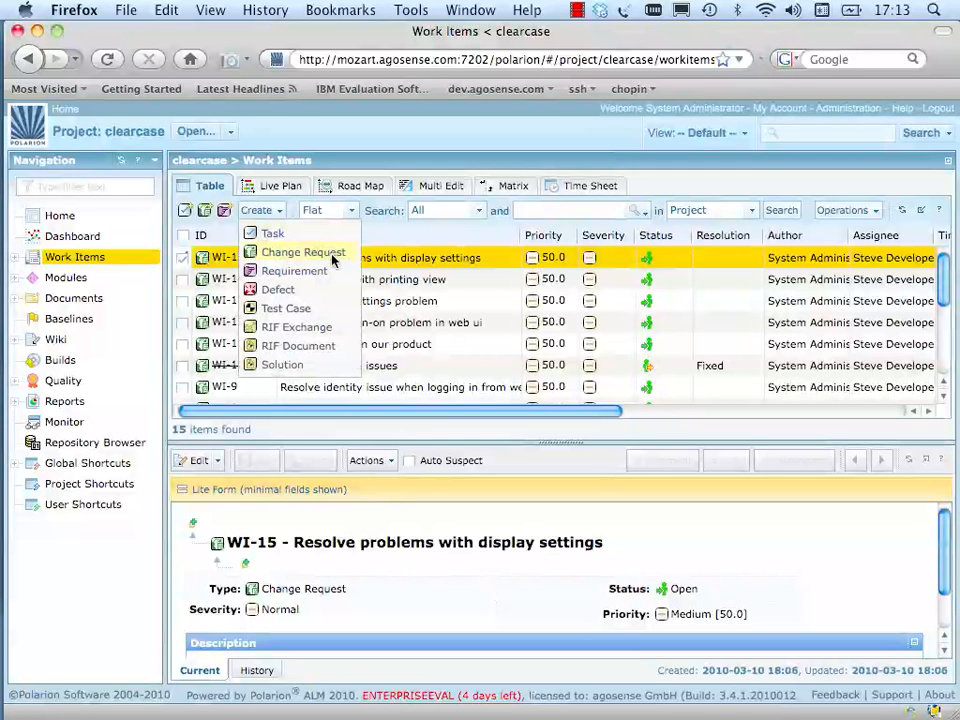
Create the change request 'Resolve problems in web ui' assigned to the developer, becoming activity WI-16.
left_click(300, 252)
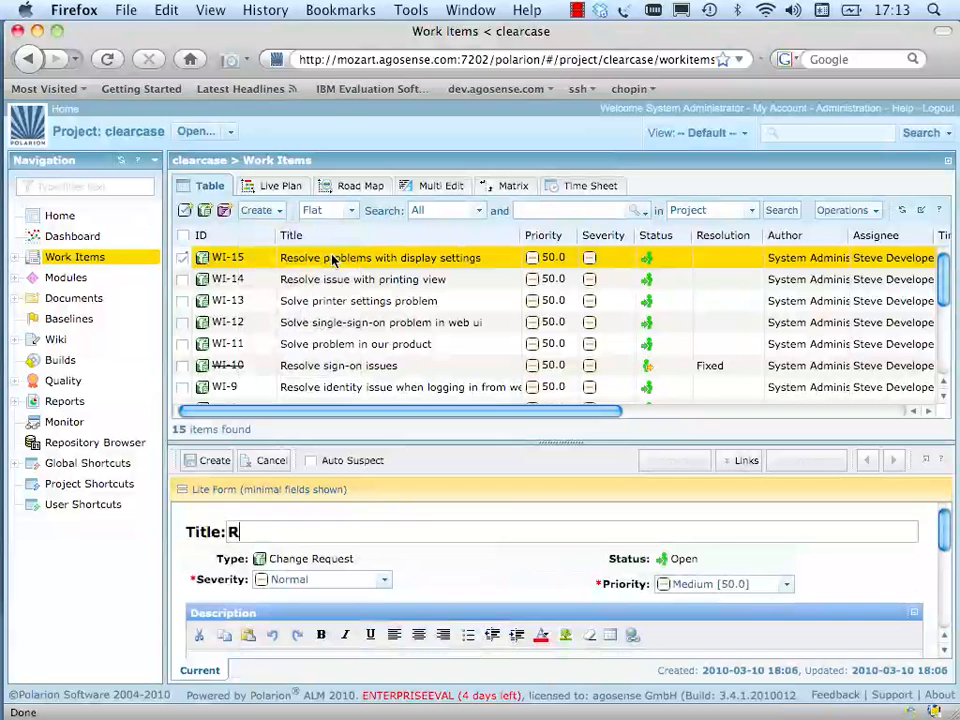
type("esolve problems in web ui")
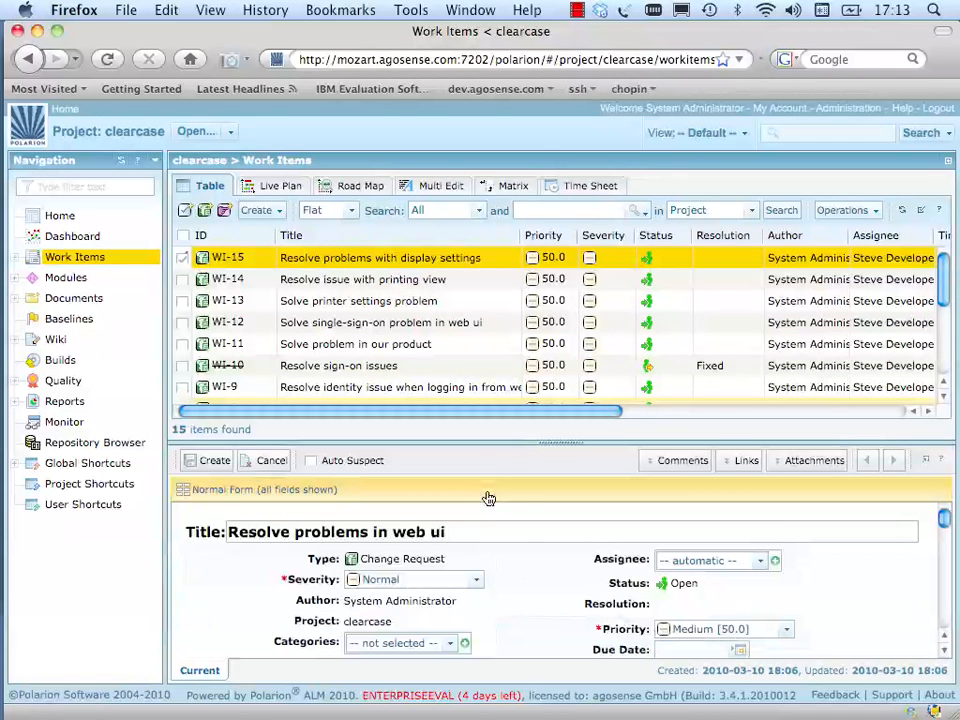
left_click(772, 560)
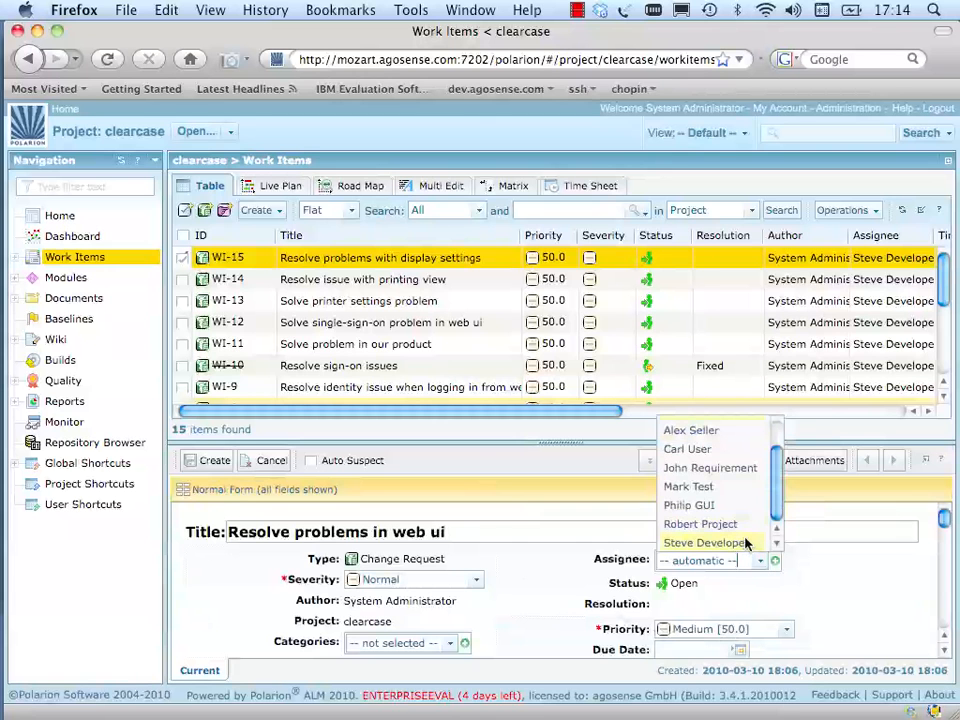
left_click(704, 542)
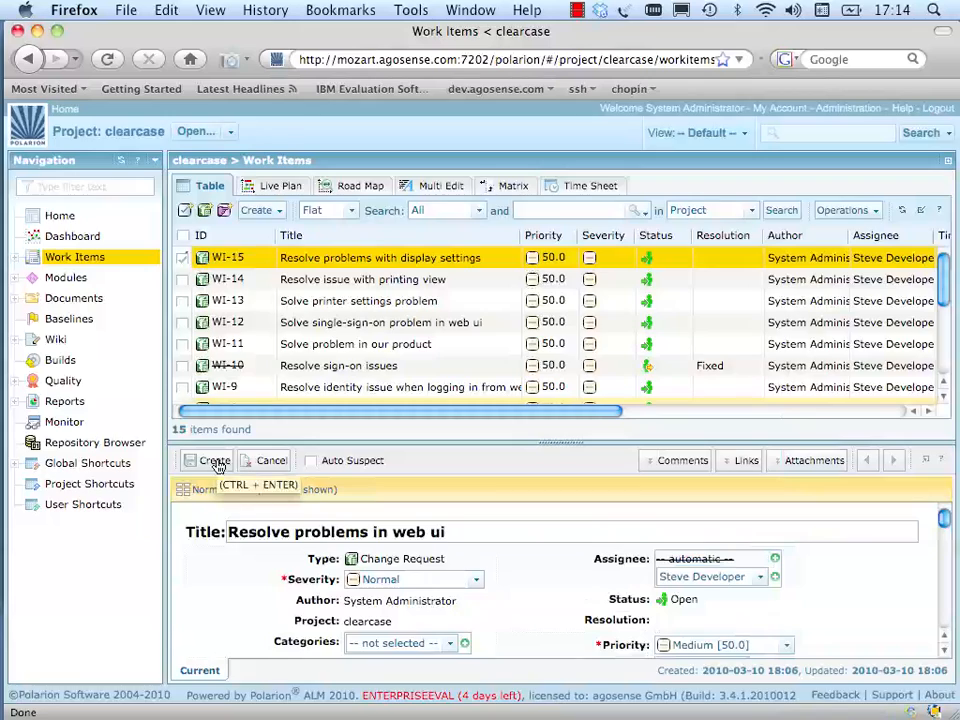
left_click(212, 460)
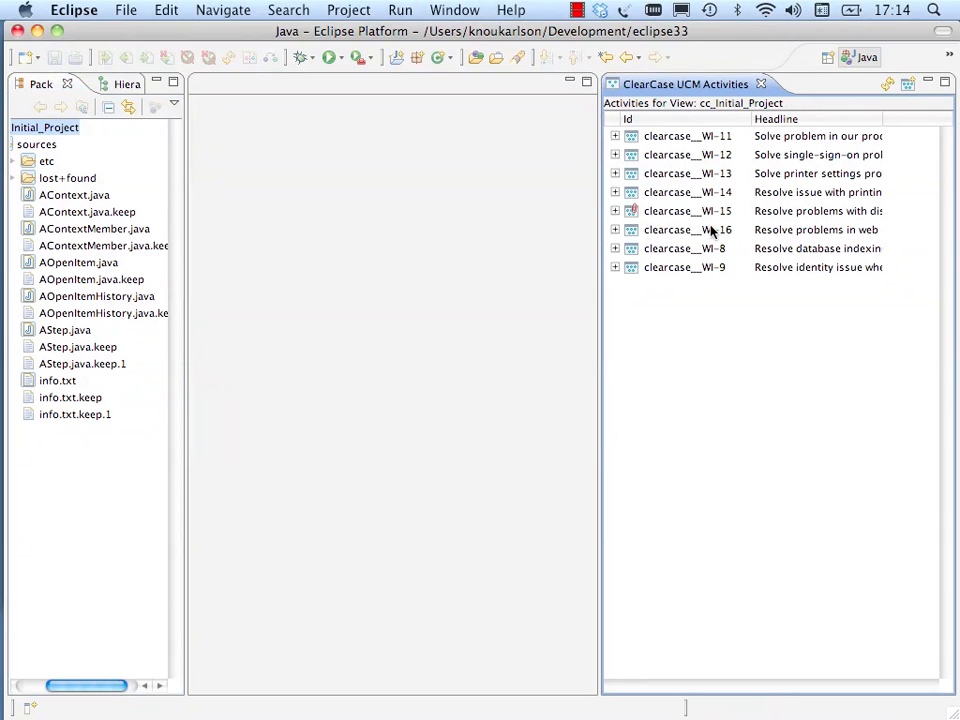
Check out AStep.java from ClearCase against the WI-16 web ui activity.
left_click(688, 228)
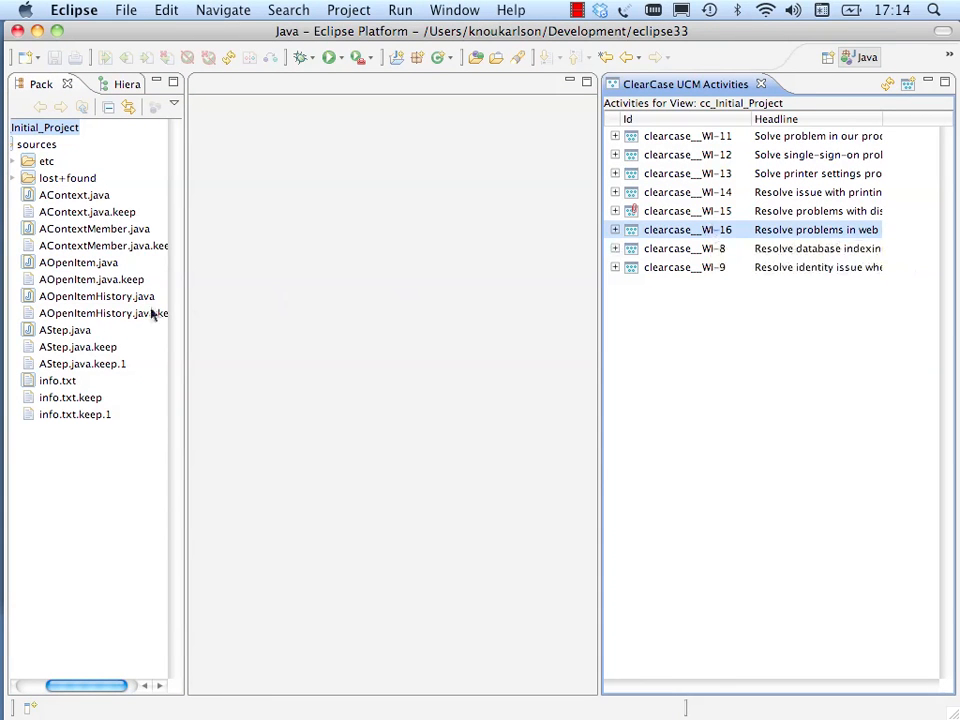
right_click(64, 330)
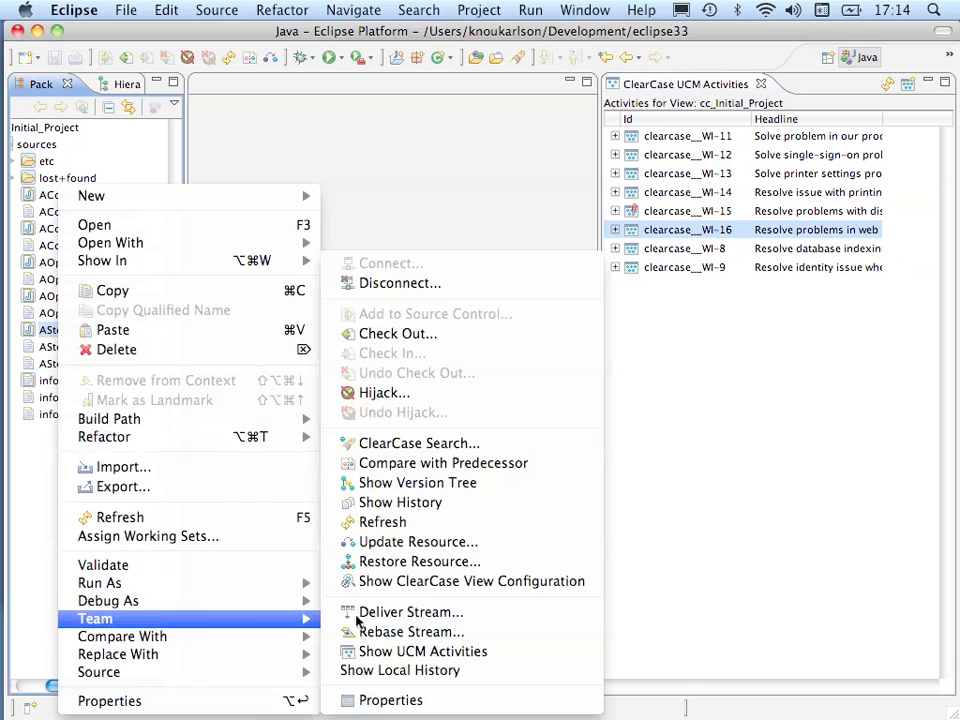
mouse_move(396, 332)
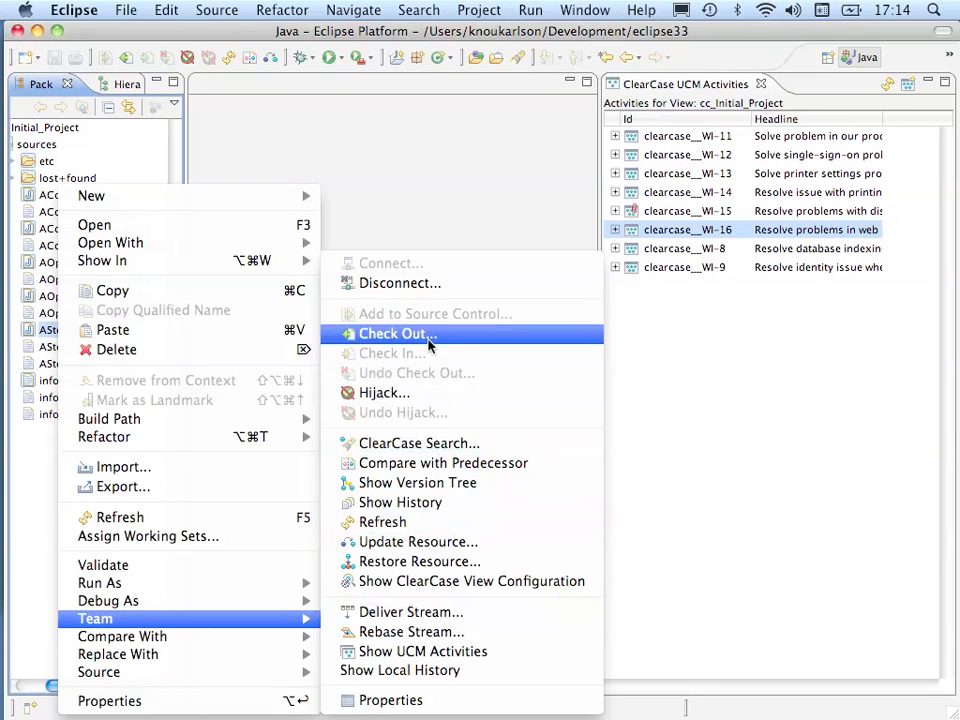
left_click(392, 332)
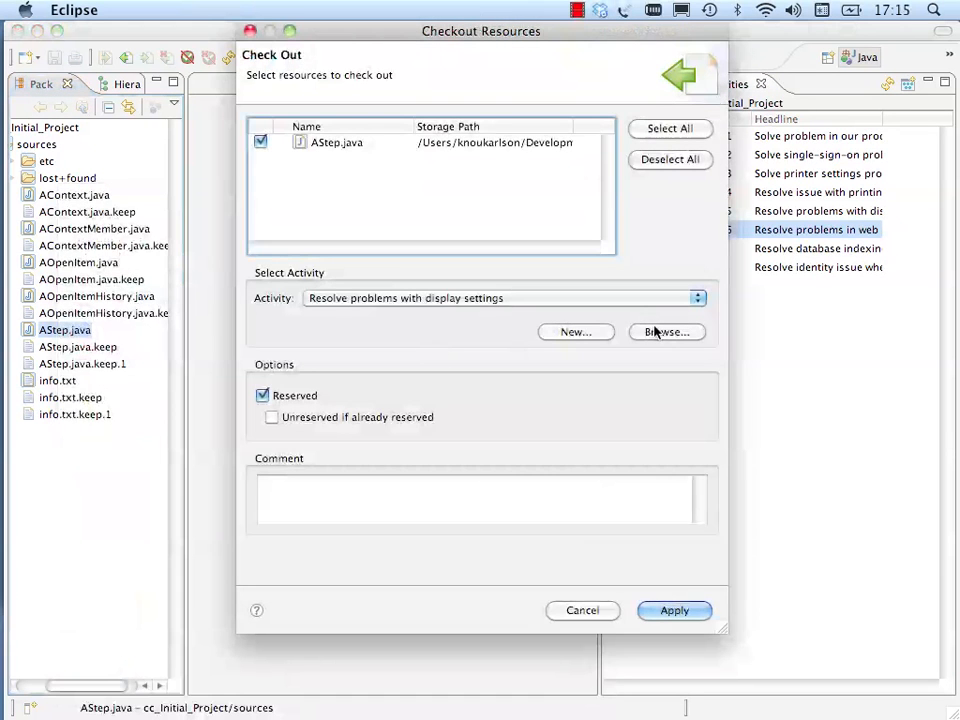
left_click(666, 332)
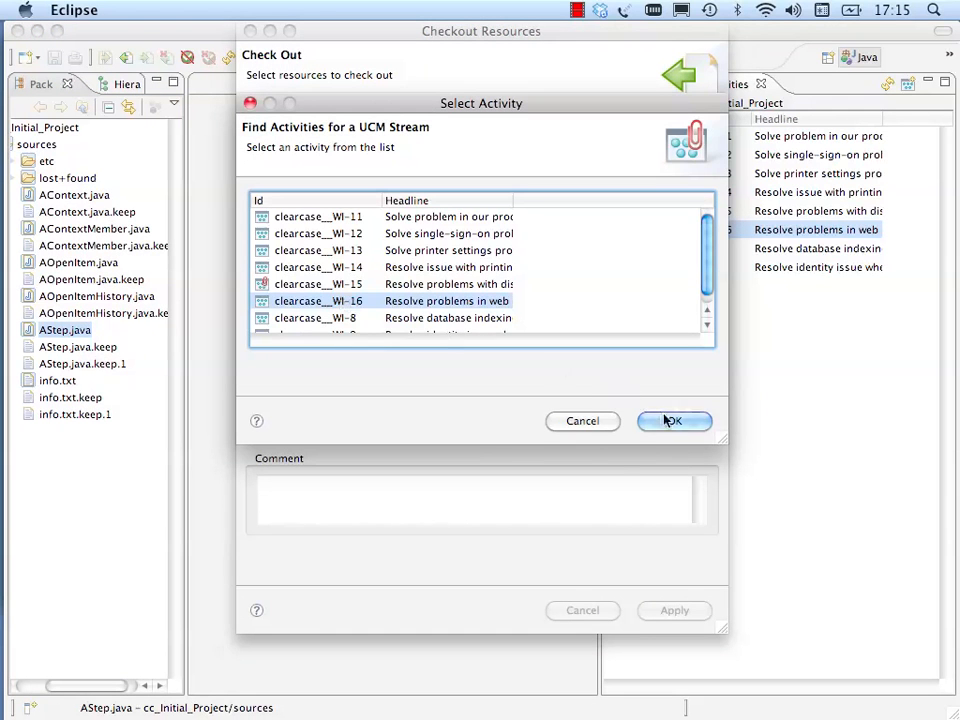
left_click(672, 420)
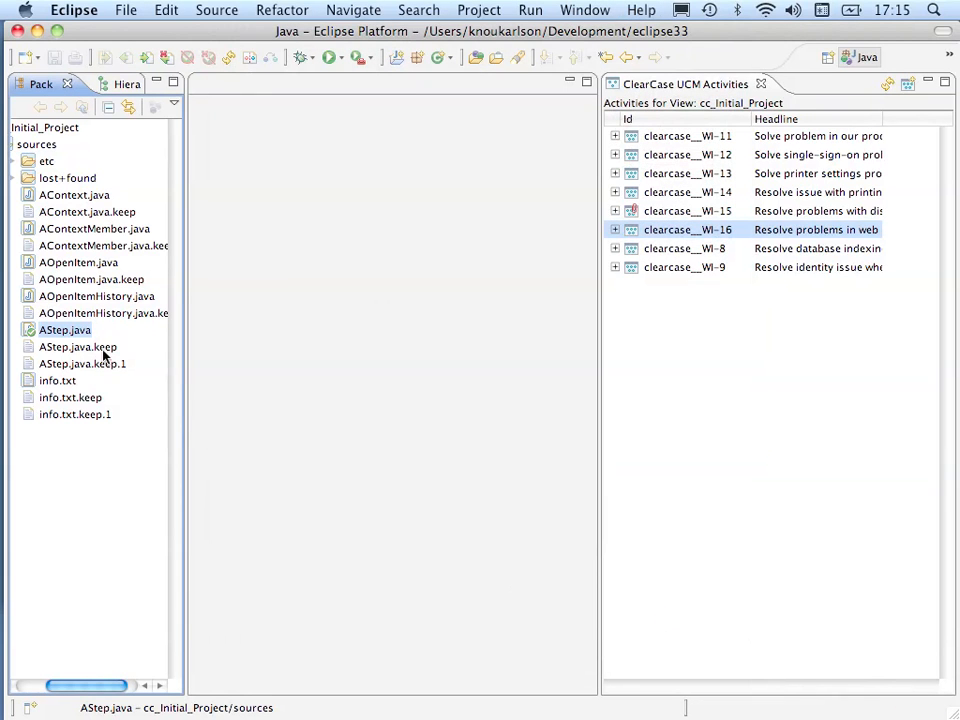
Rename the setId parameter in AStep.java to _id2 and check the file back in.
double_click(64, 328)
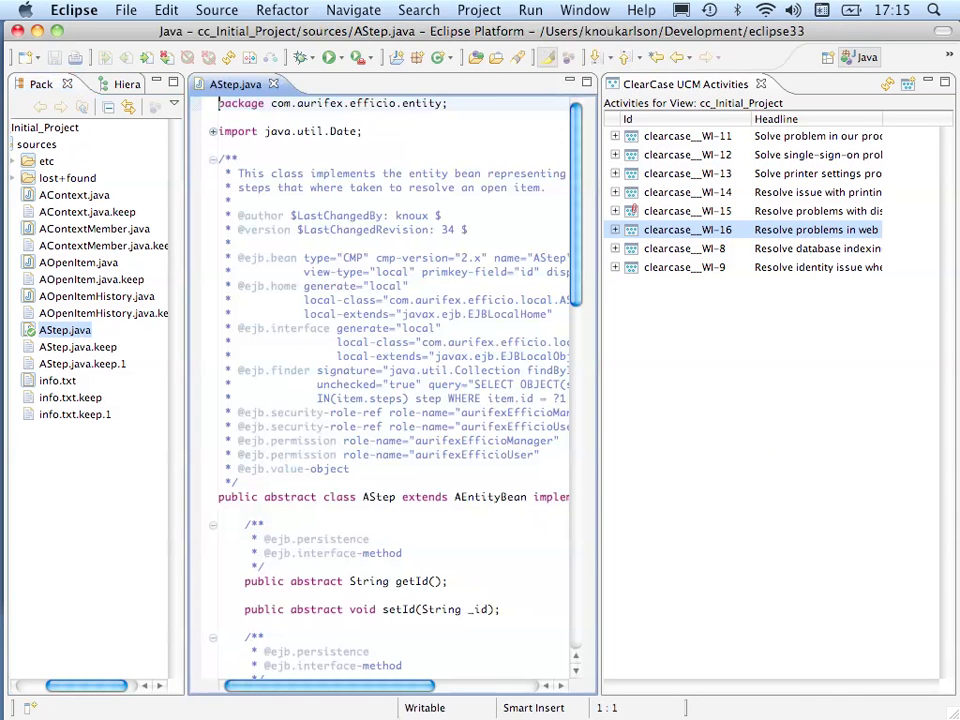
type("2")
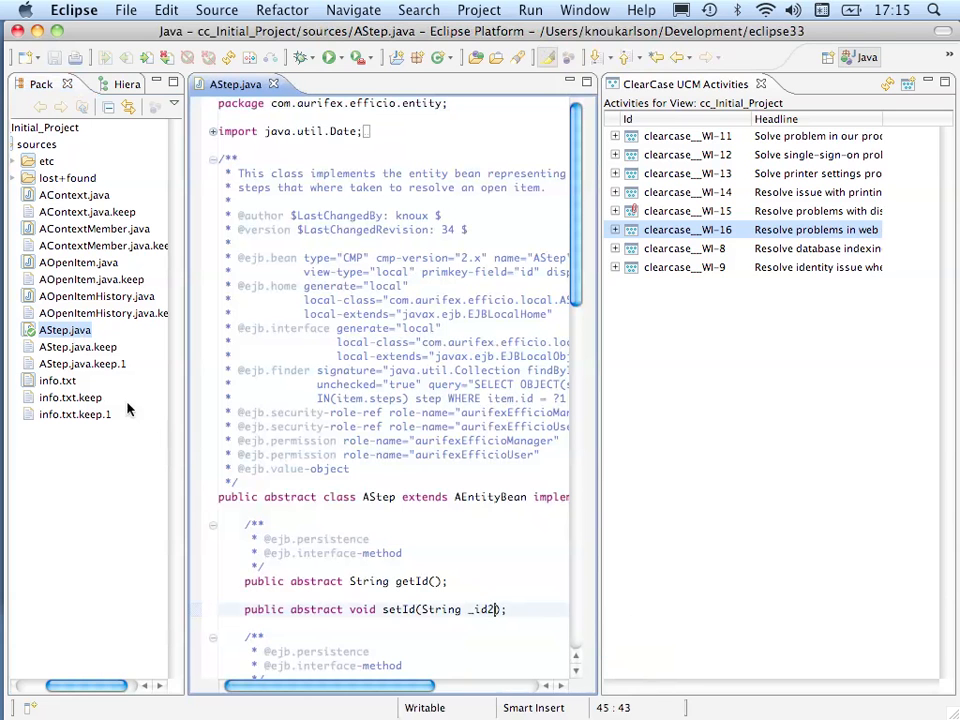
right_click(64, 328)
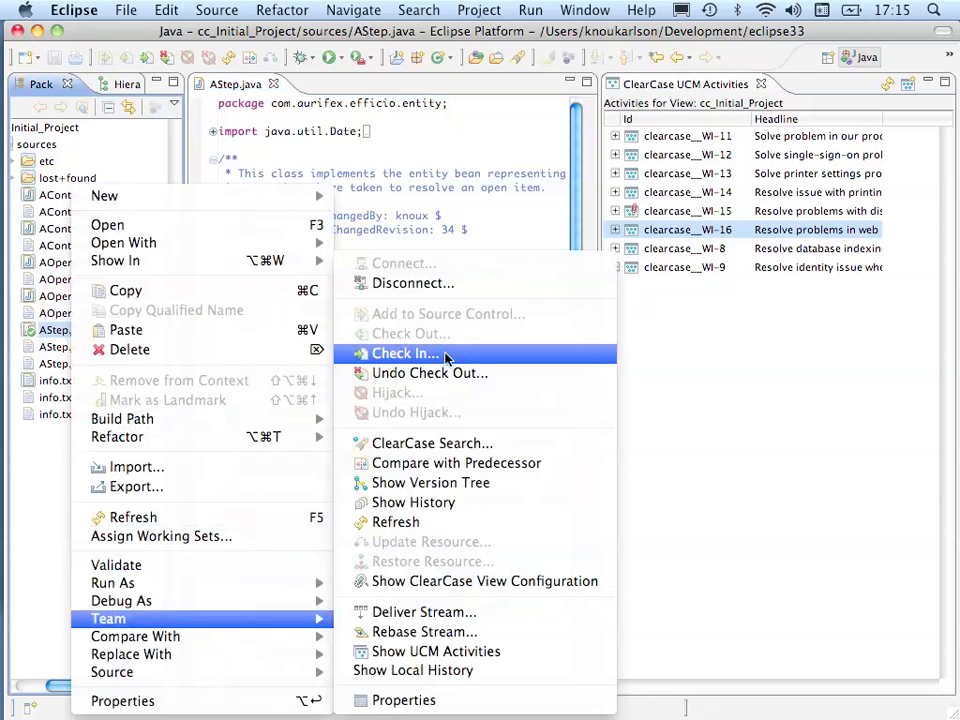
left_click(404, 352)
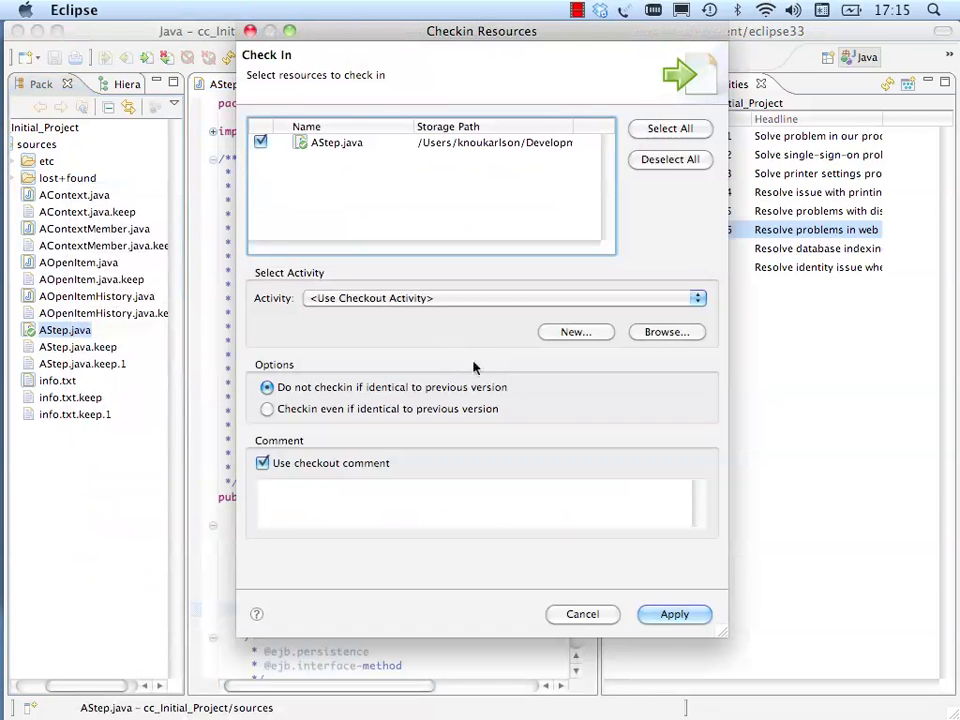
left_click(674, 614)
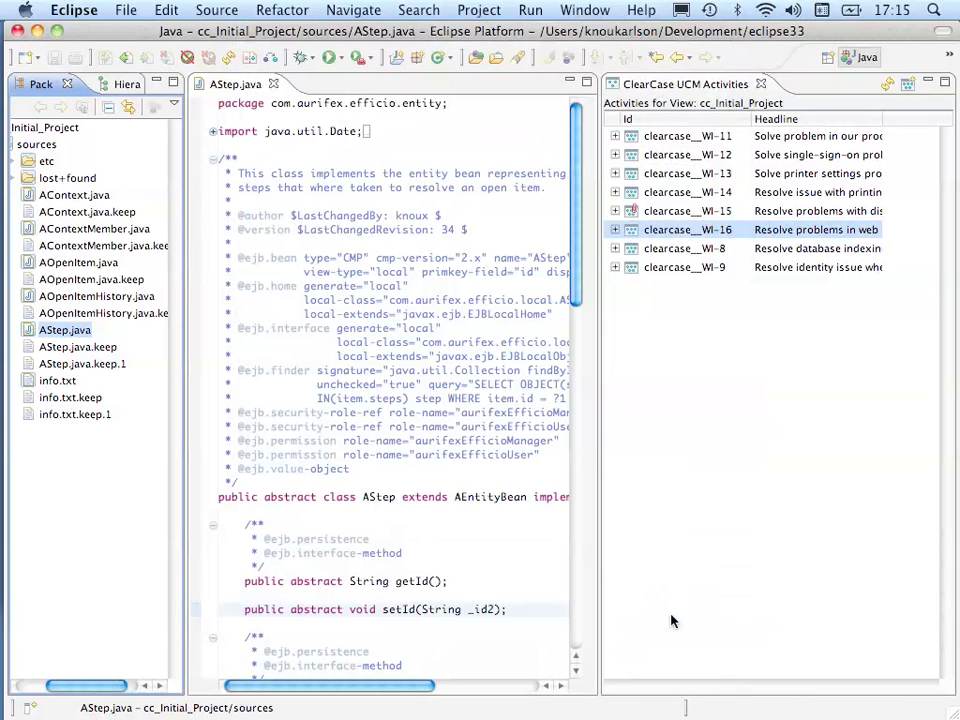
mouse_move(184, 412)
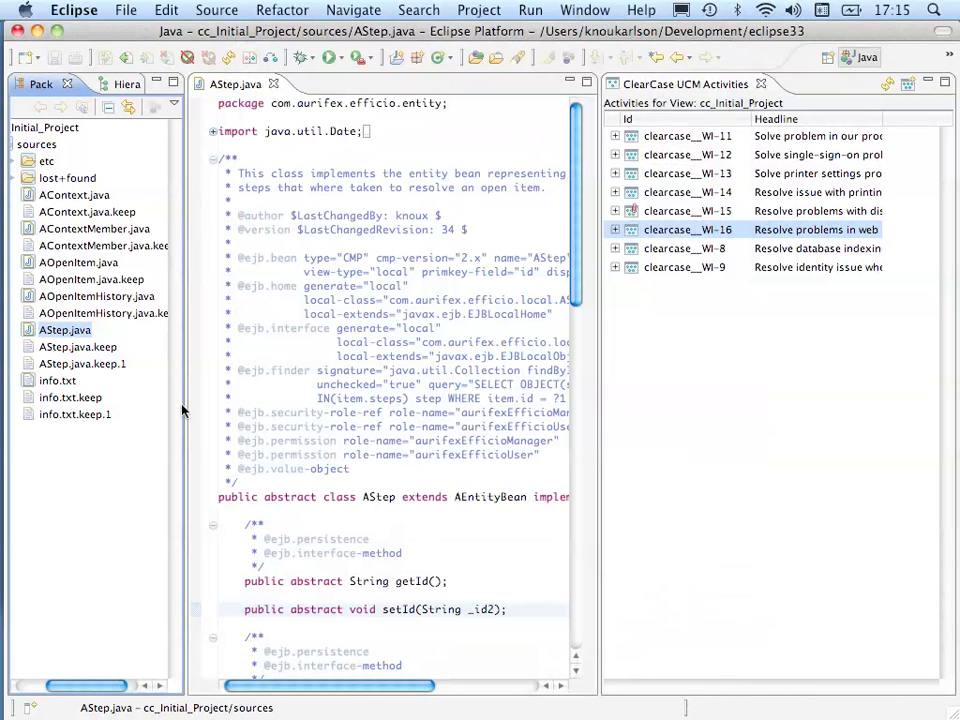
Deliver the undelivered WI-16 activity to Integration_Stream and acknowledge completion.
right_click(64, 328)
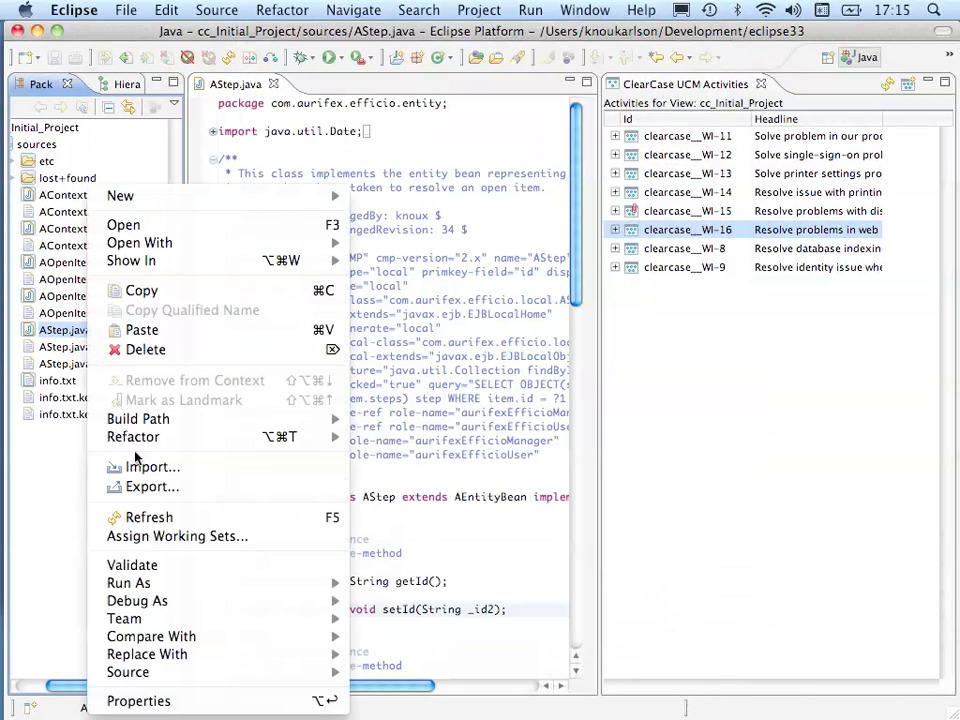
mouse_move(124, 618)
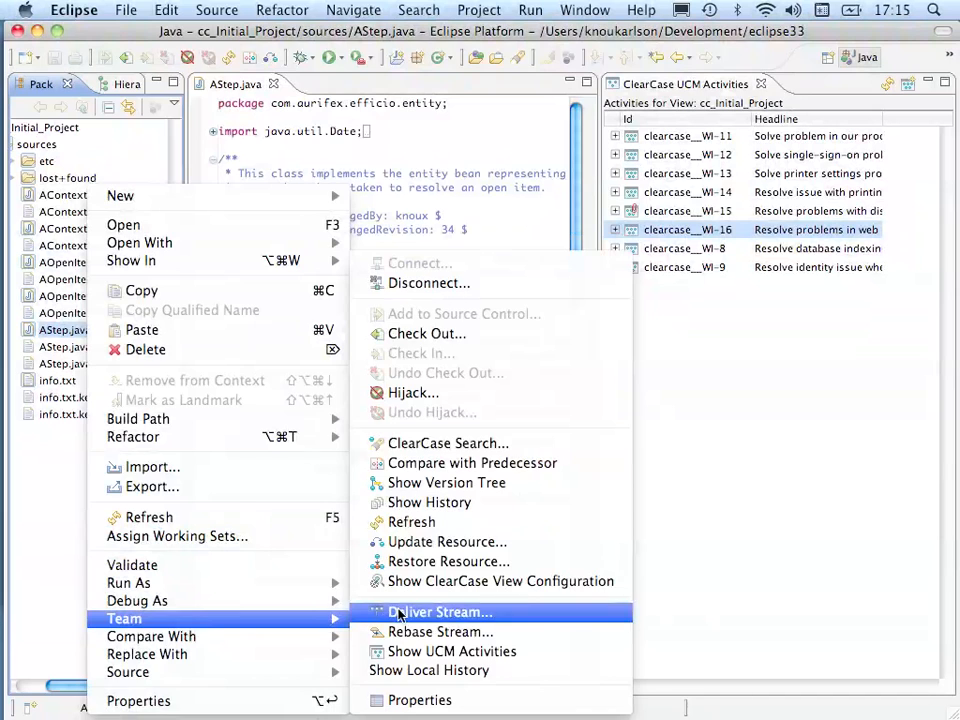
left_click(440, 612)
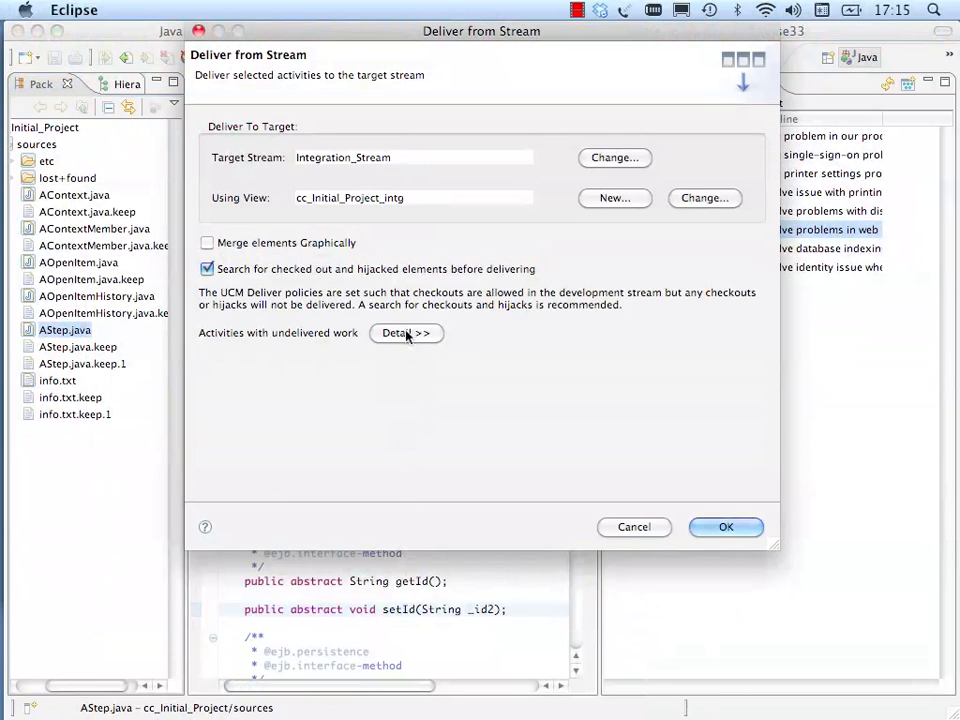
left_click(404, 332)
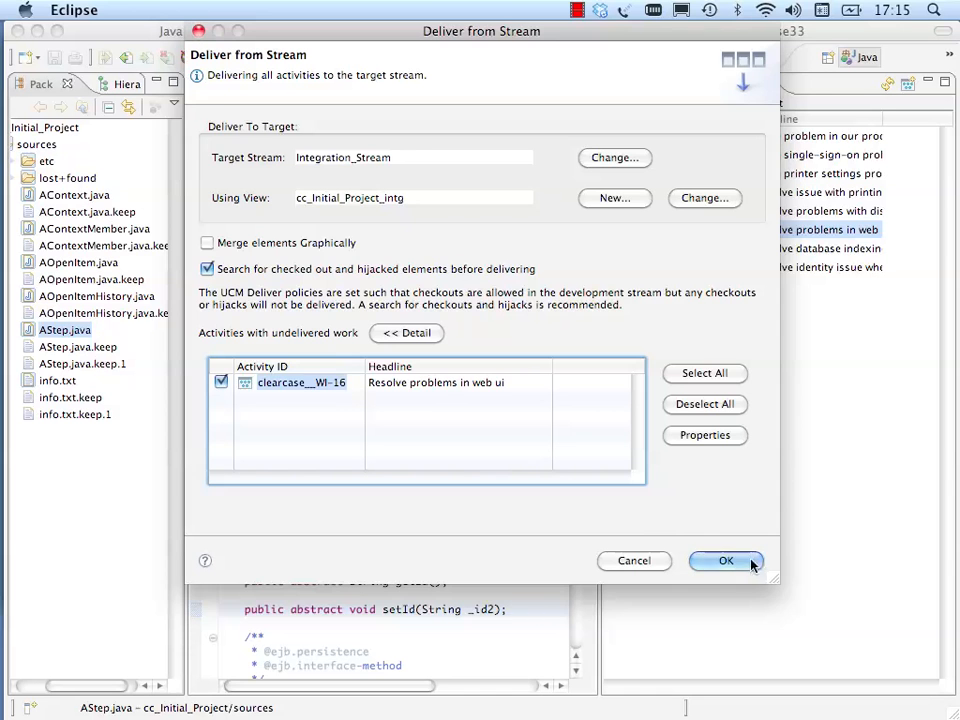
left_click(726, 560)
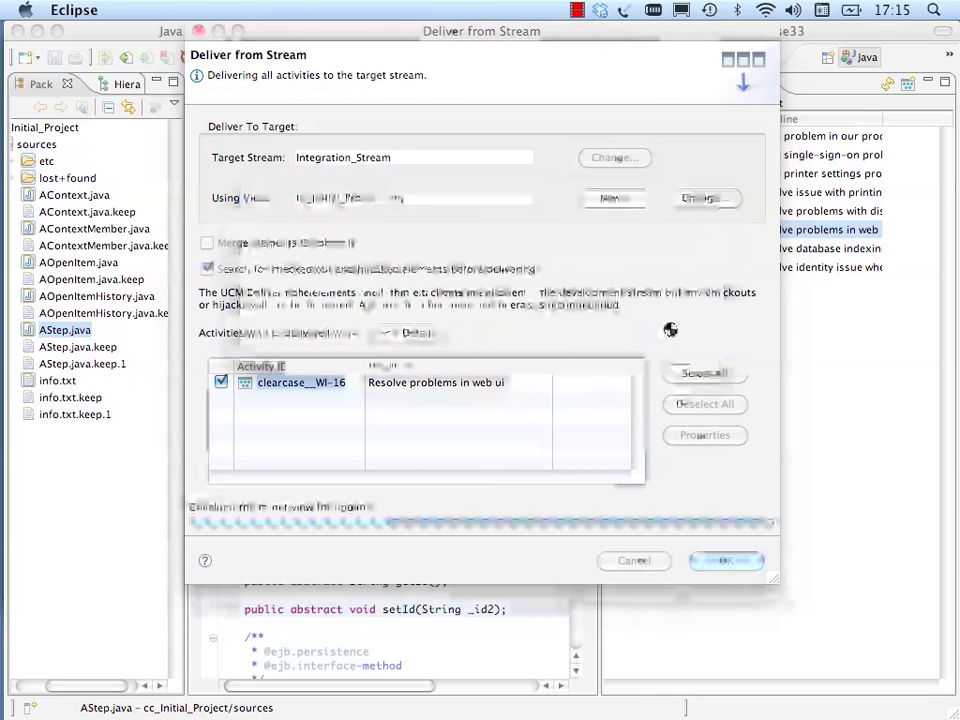
left_click(726, 560)
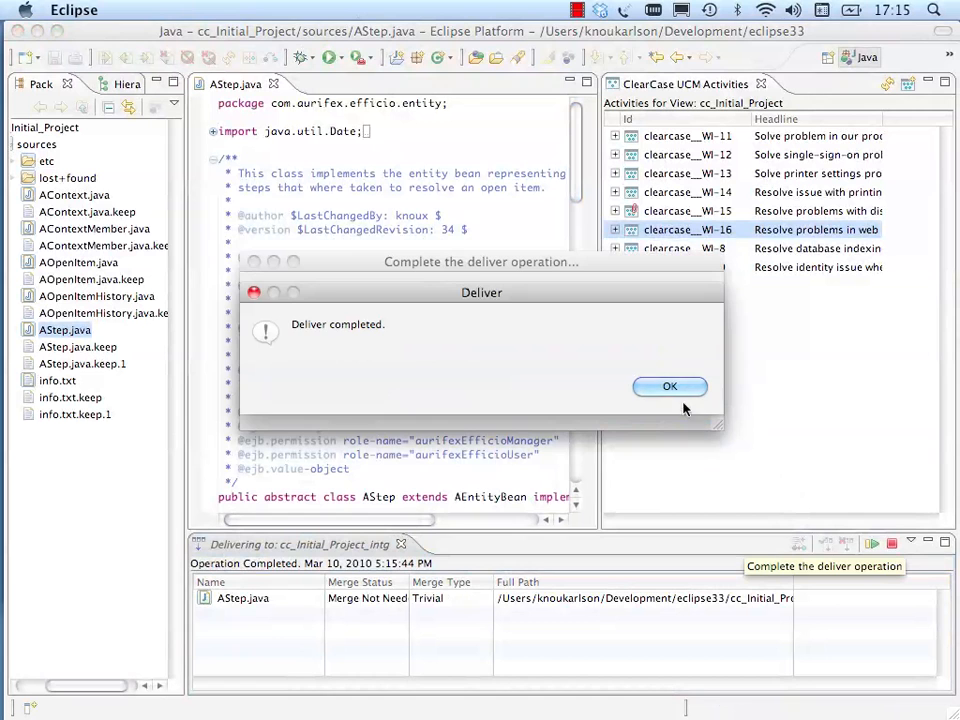
left_click(670, 388)
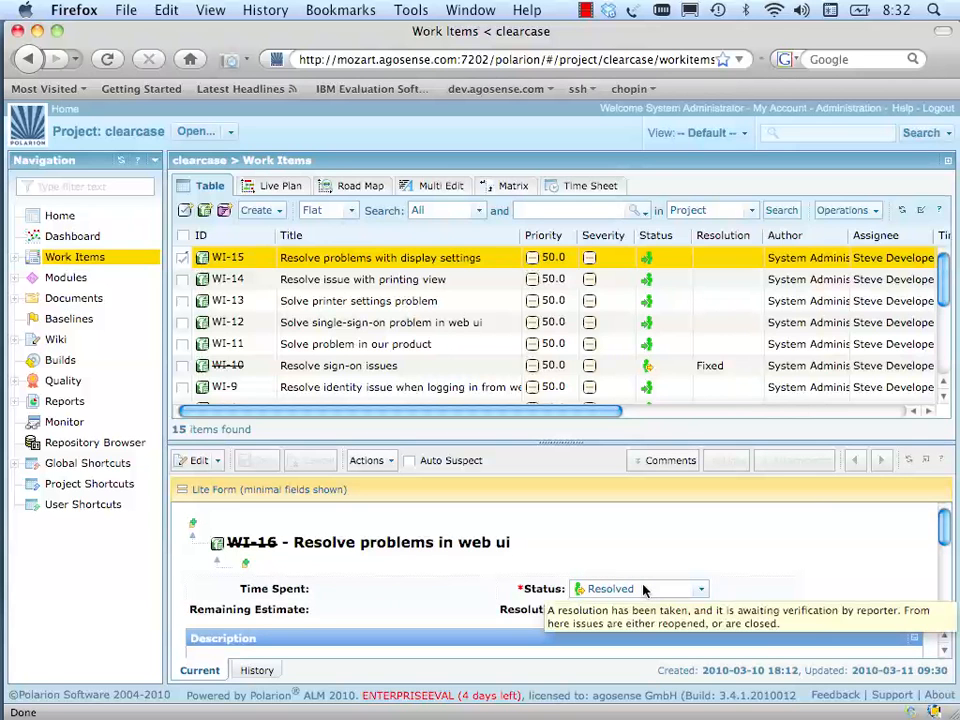
Scroll WI-16 to its Resolved/Fixed status and the 'Stream delivered: Integration_Stream' comment.
scroll("down", 3)
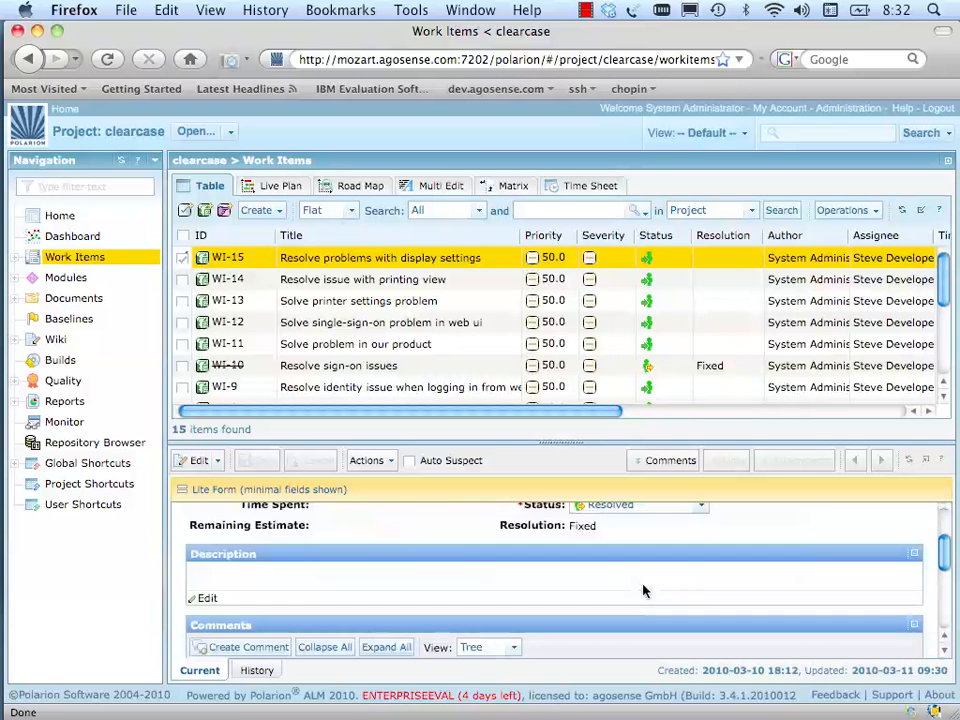
scroll("down", 3)
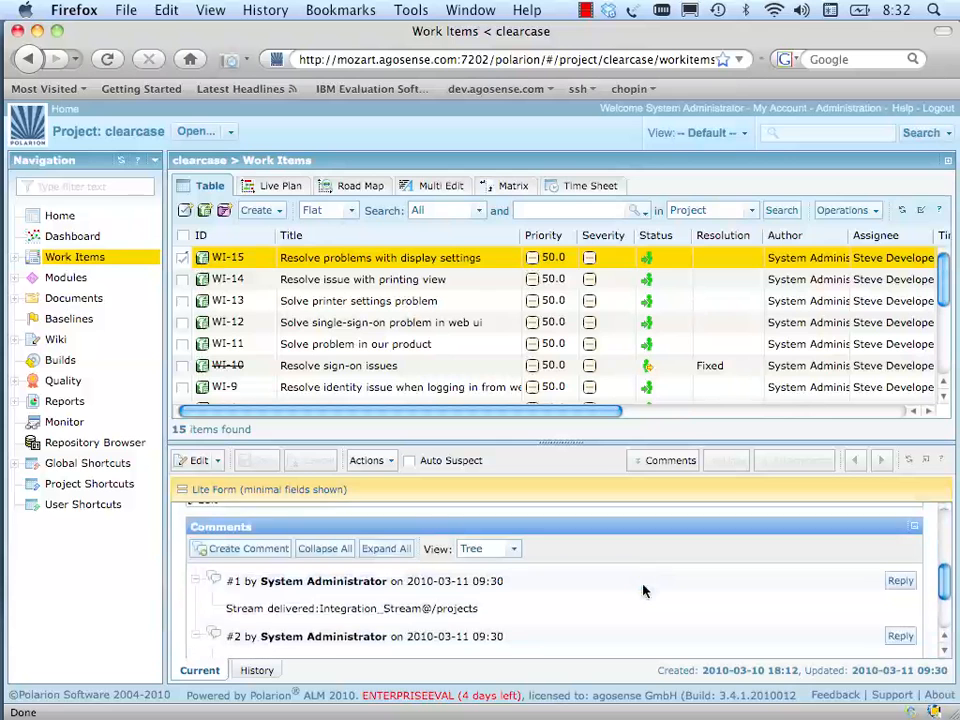